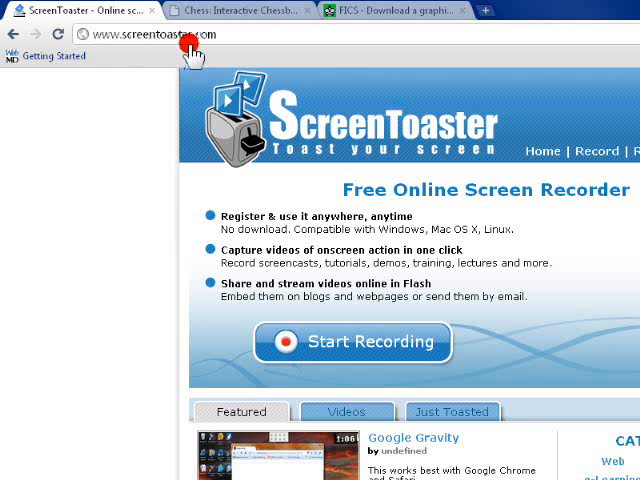
Visit the chessboard page and the FICS download page, then return to ScreenToaster.
click(236, 12)
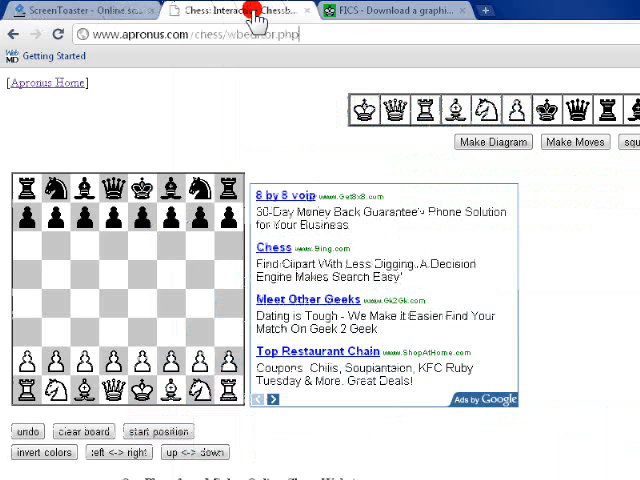
click(380, 10)
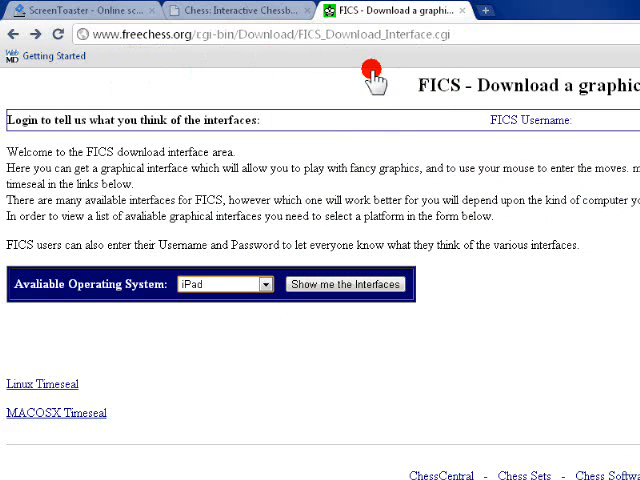
click(76, 12)
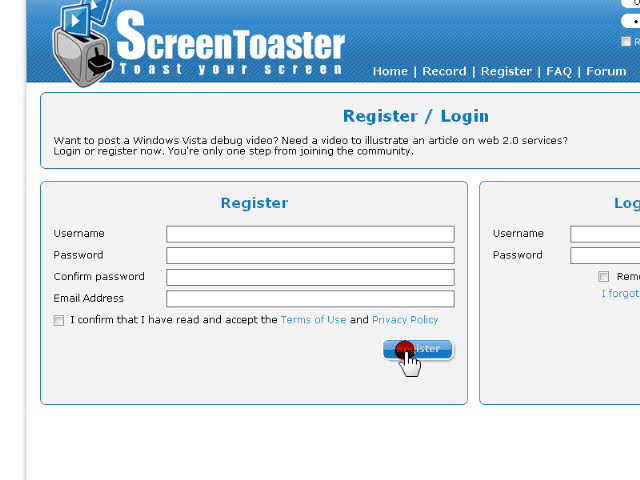
Submit the ScreenToaster registration form to create the new account.
click(410, 348)
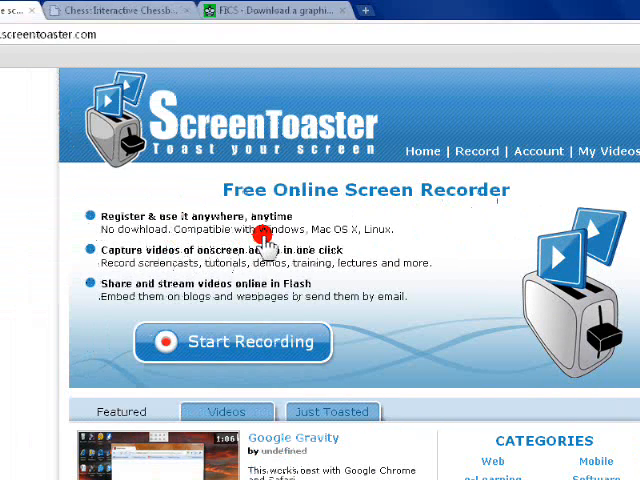
mouse_move(376, 236)
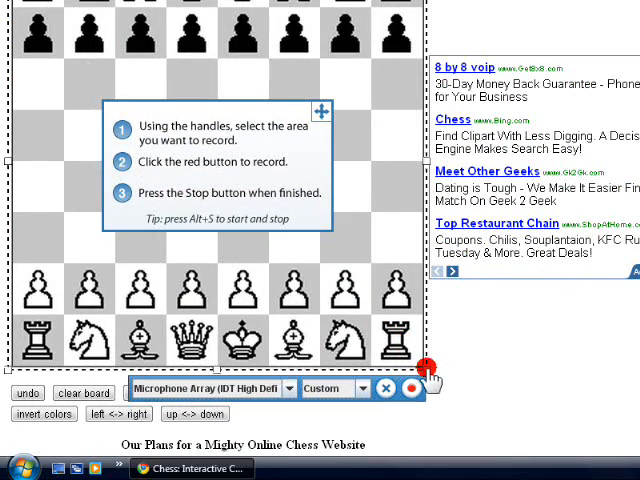
Choose 'Do not record audio' and start recording the chessboard area.
click(288, 388)
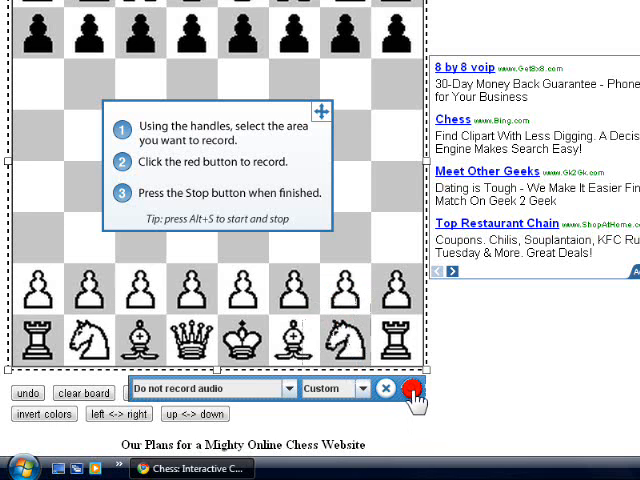
click(414, 390)
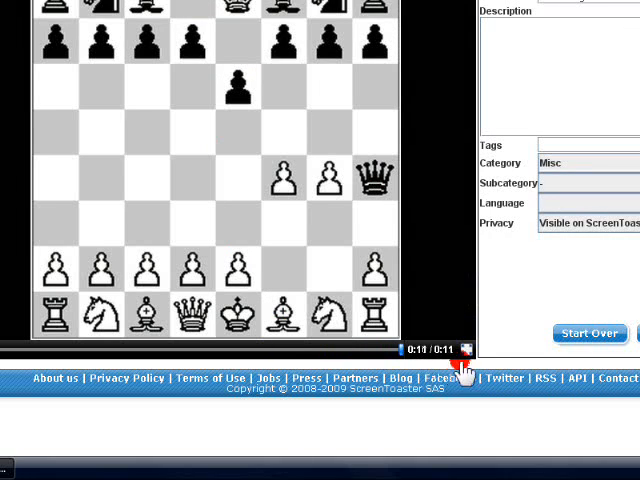
Set the clip's privacy to 'Hidden from all users' and upload it.
click(464, 222)
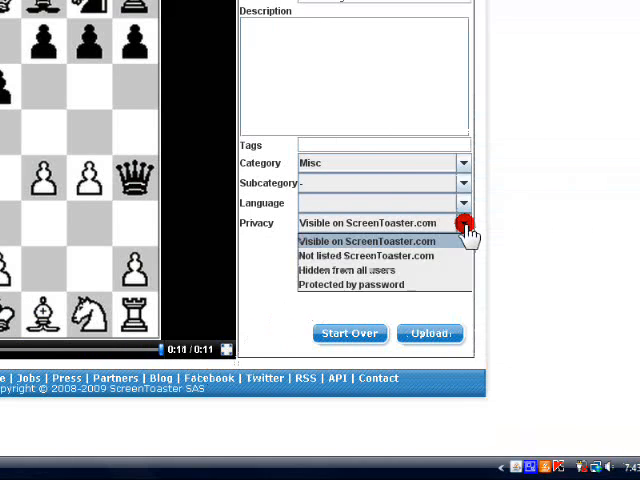
click(348, 270)
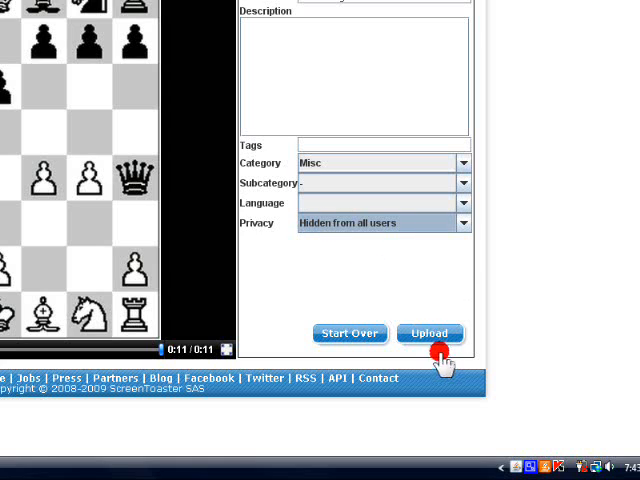
click(430, 332)
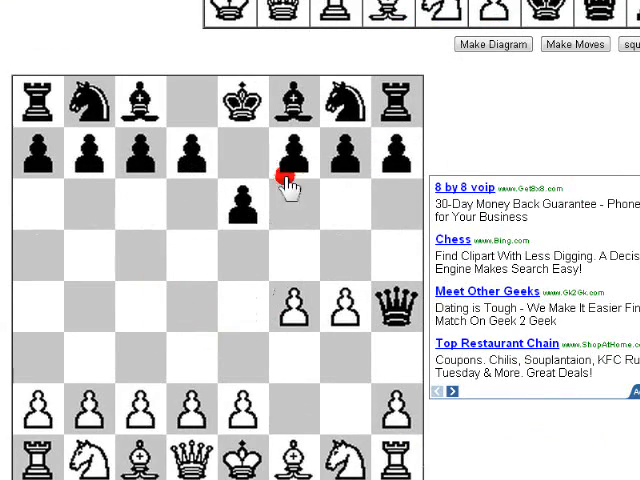
Return to the FICS download page and expand the Available Operating System list.
click(400, 12)
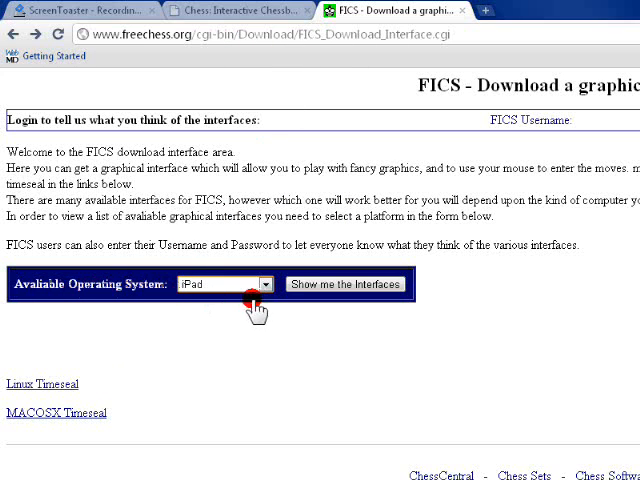
click(264, 284)
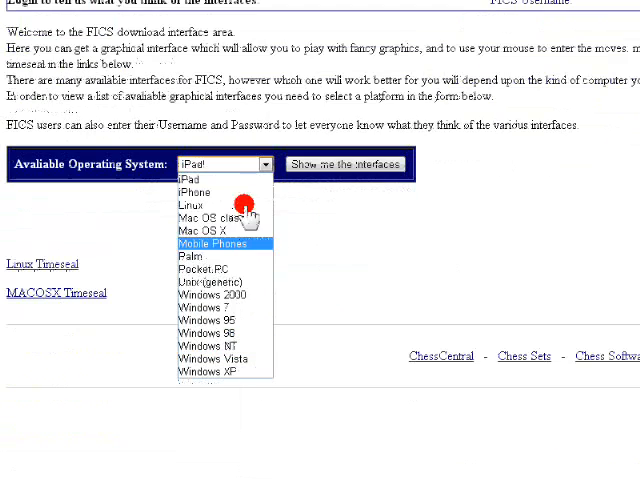